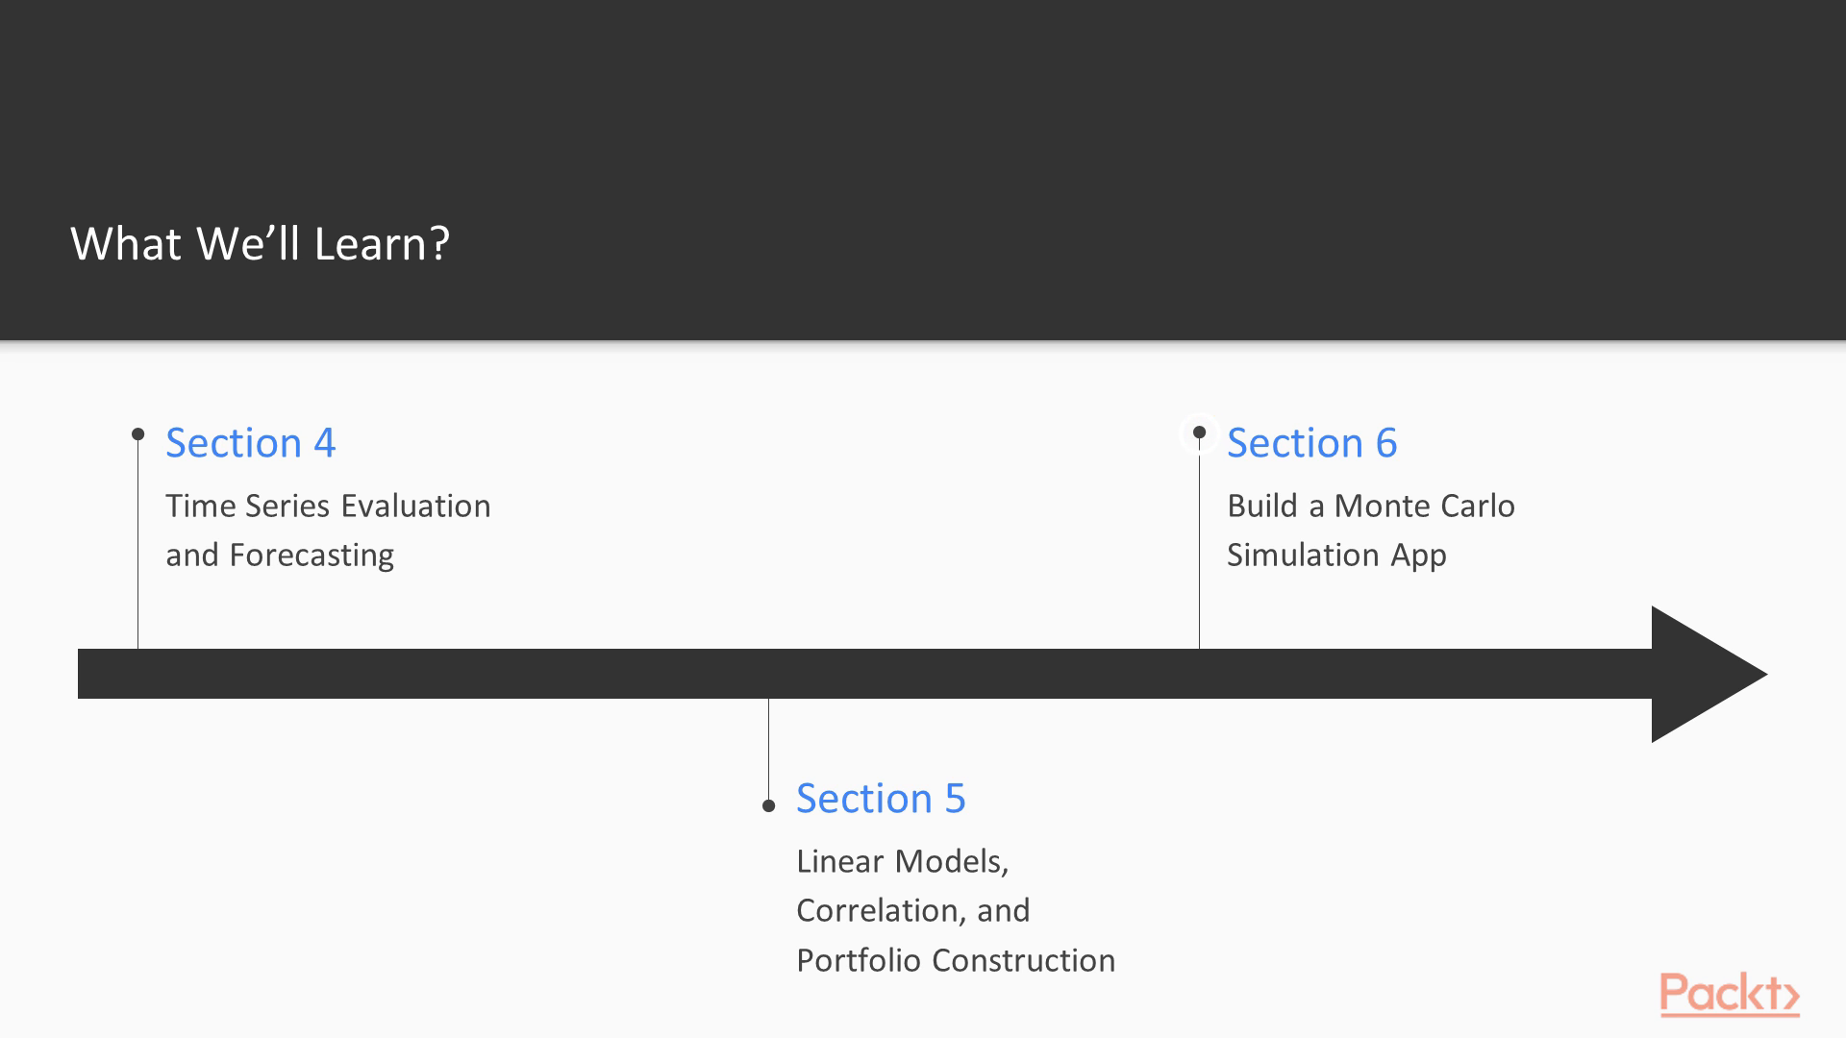
# Step: Advance to the Prerequisites slide listing basic statistics and optional financial-terms familiarity
pyautogui.press('Right')
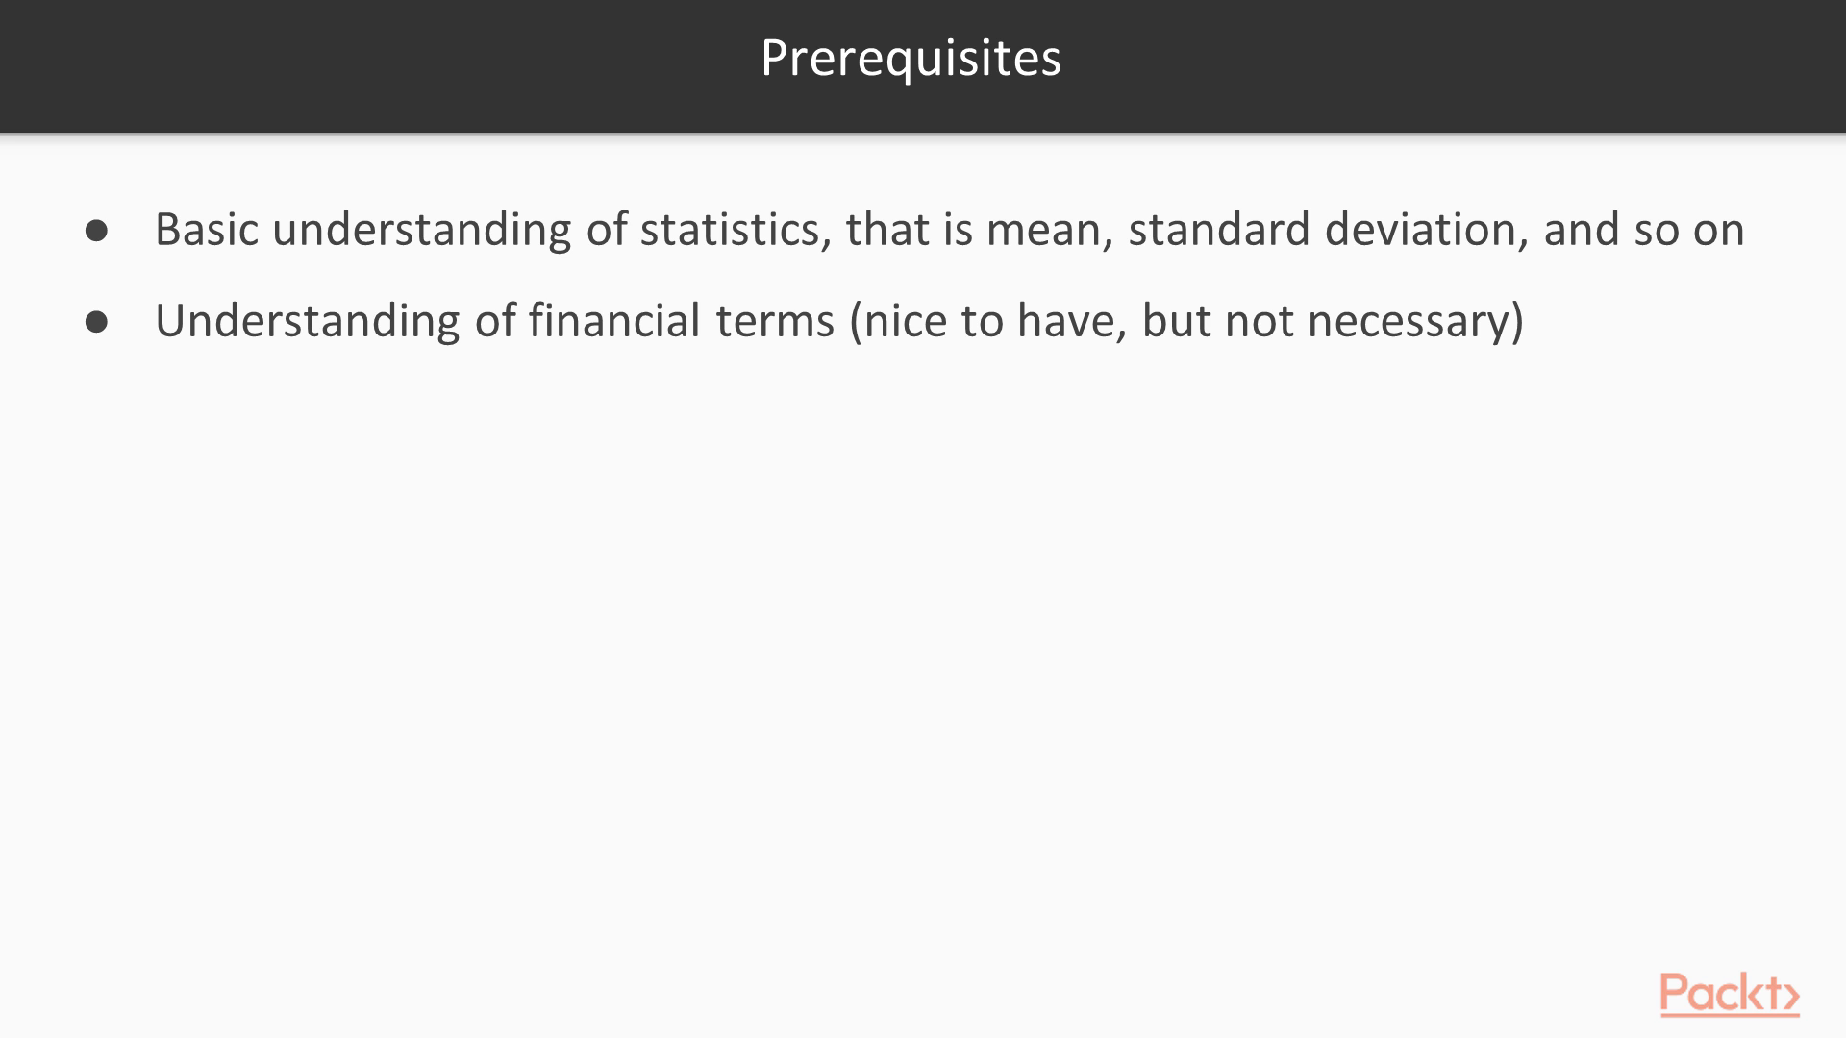